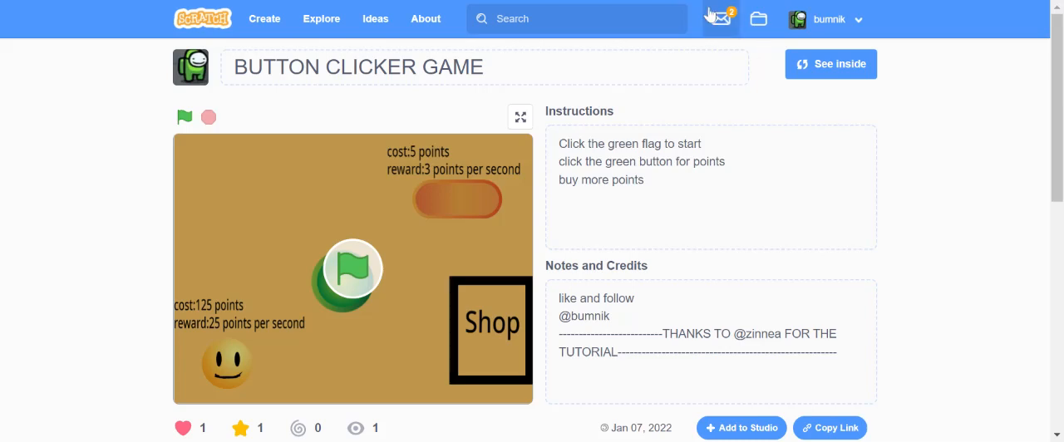
mouse_move(718, 17)
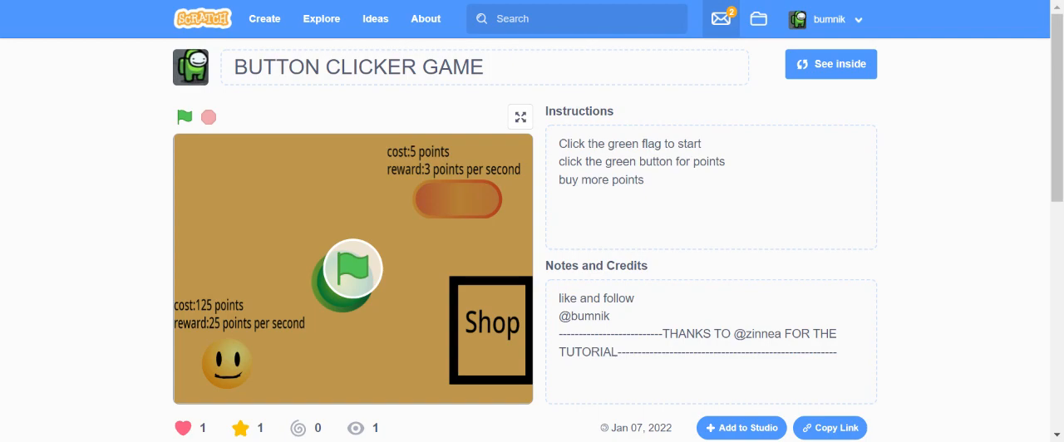
Play the Button Clicker Game full-screen and earn points from the green button
scroll("down", 3)
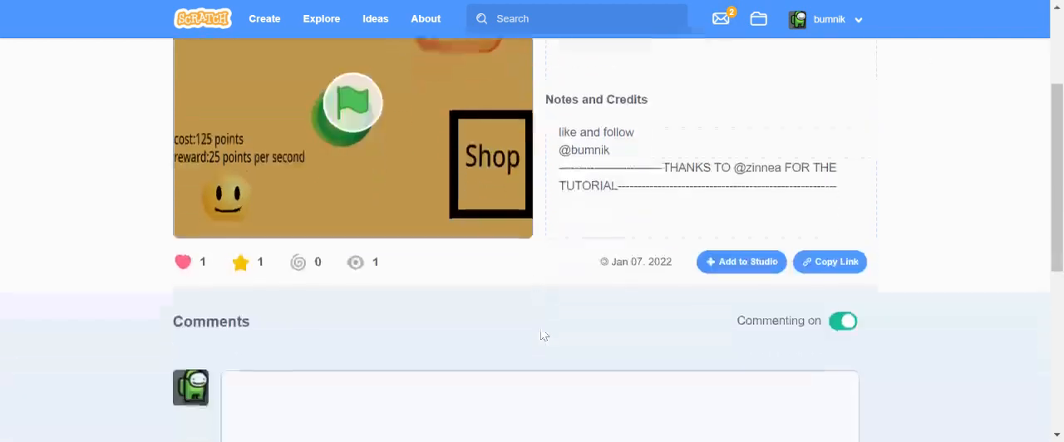
scroll("up", 3)
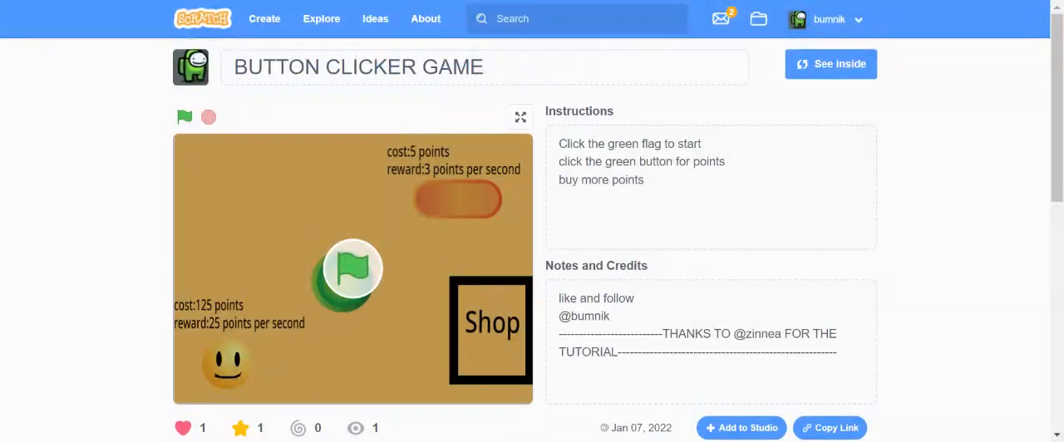
mouse_move(958, 199)
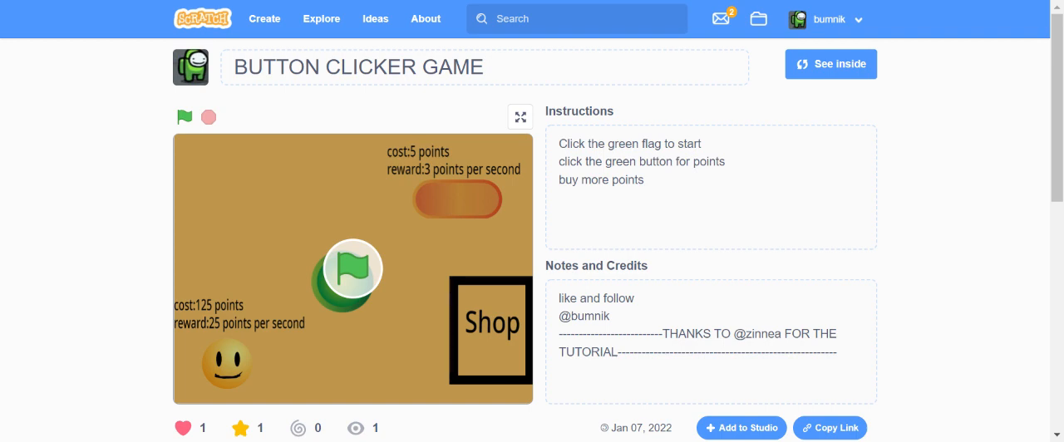
mouse_move(935, 210)
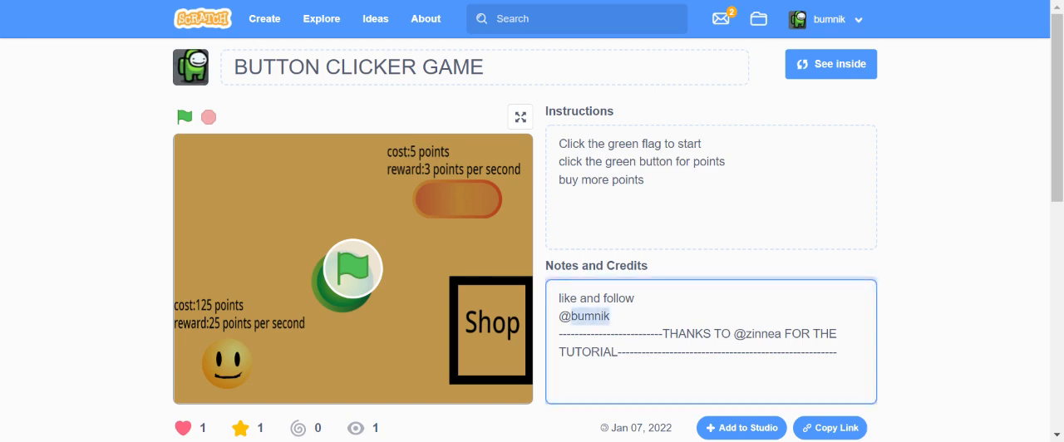
mouse_move(893, 296)
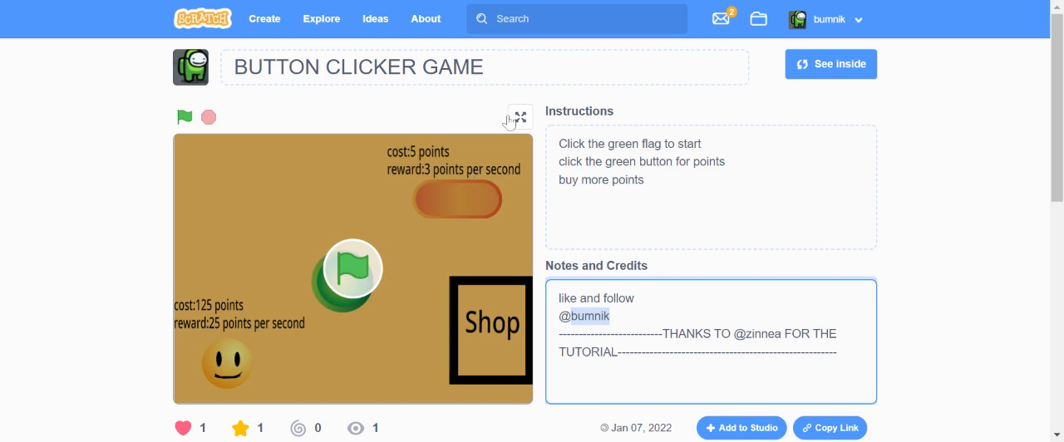
left_click(511, 117)
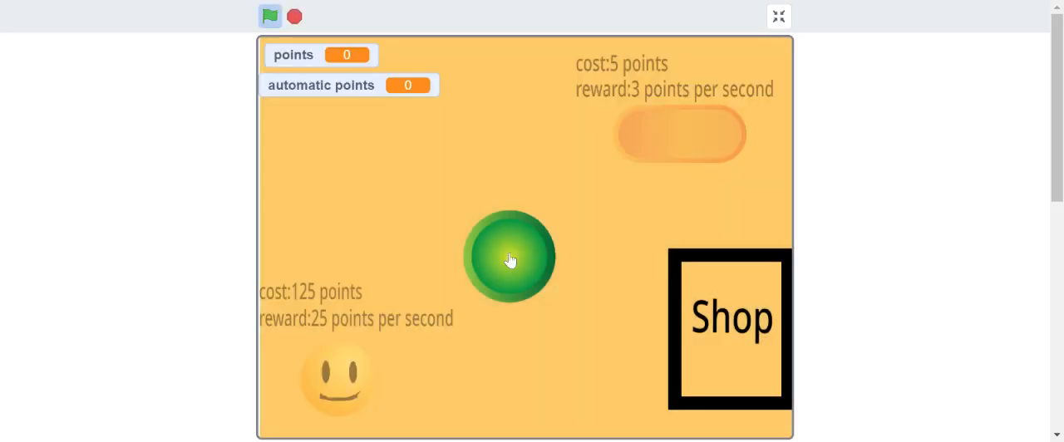
left_click(508, 257)
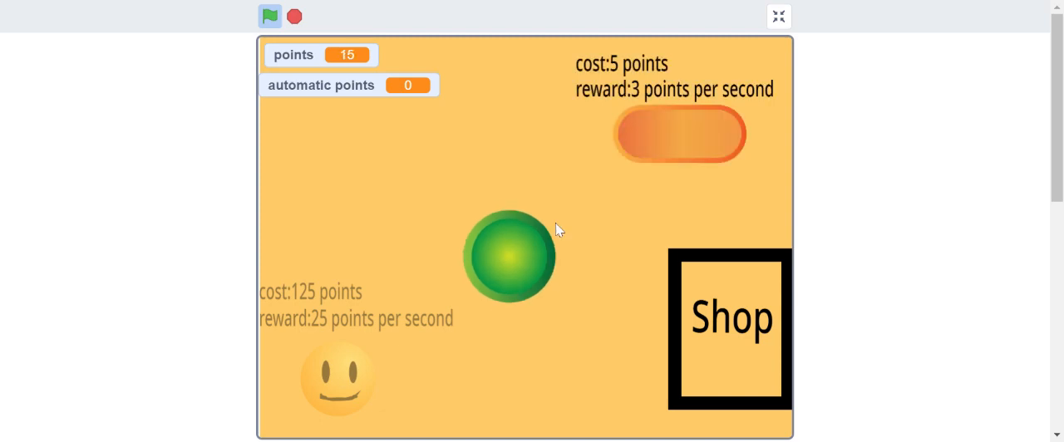
Buy the three-points-per-second upgrade, then collect more points from the green button
left_click(680, 134)
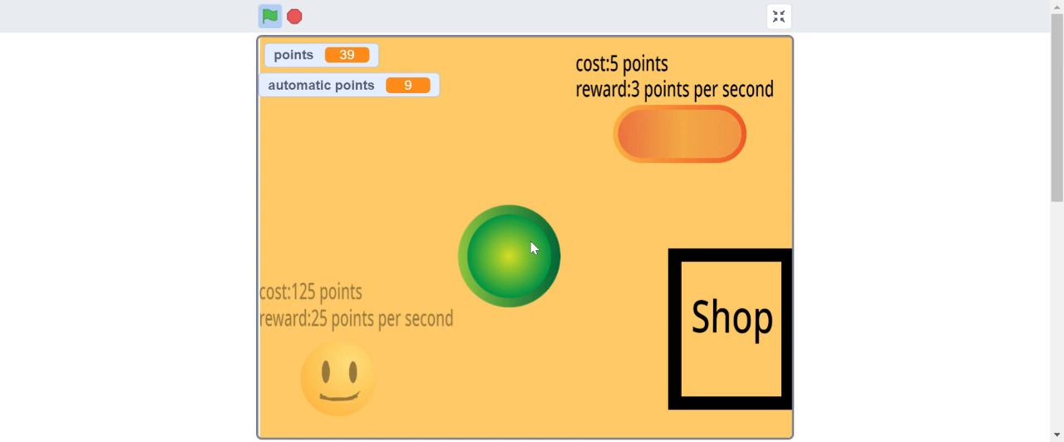
left_click(530, 247)
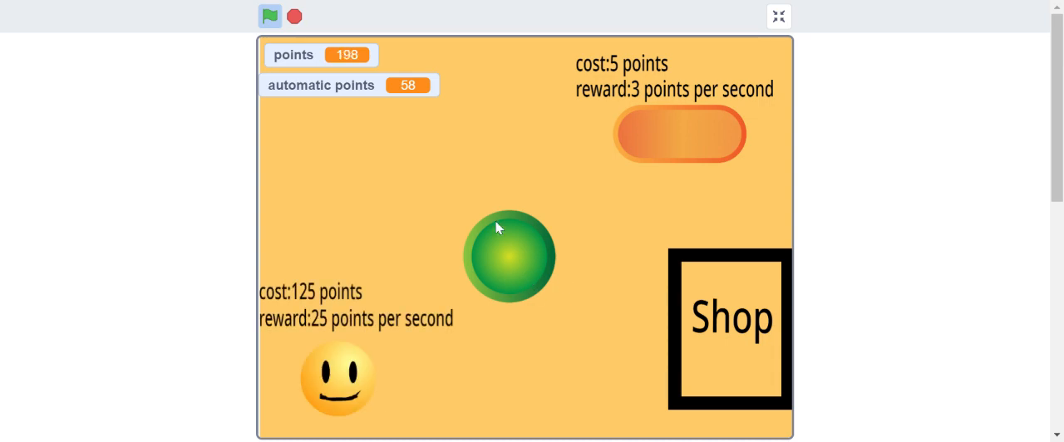
left_click(507, 256)
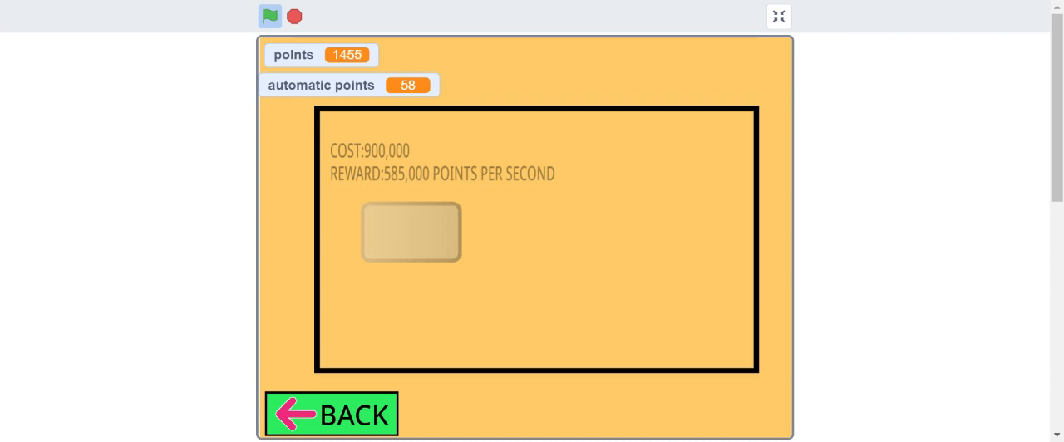
Leave the shop with BACK to return to the main game screen
left_click(330, 415)
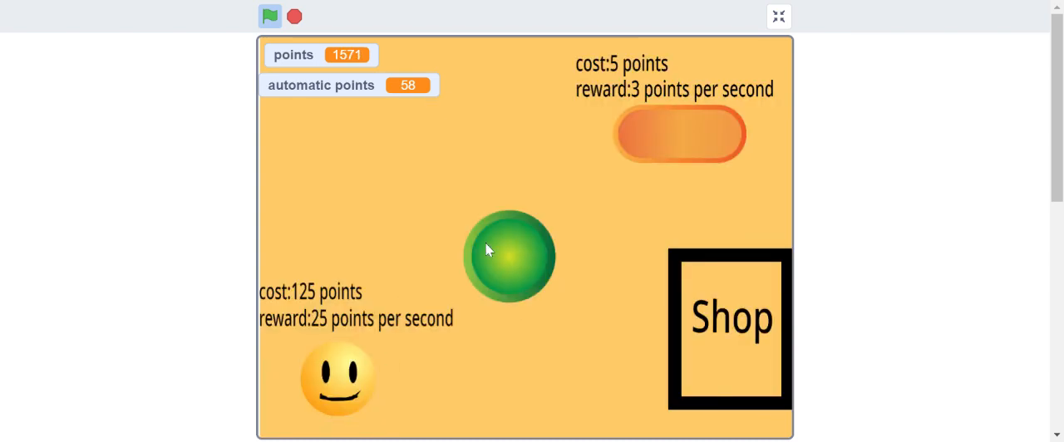
Push points past 2000 to 2211 with the green button, then exit full-screen
left_click(500, 249)
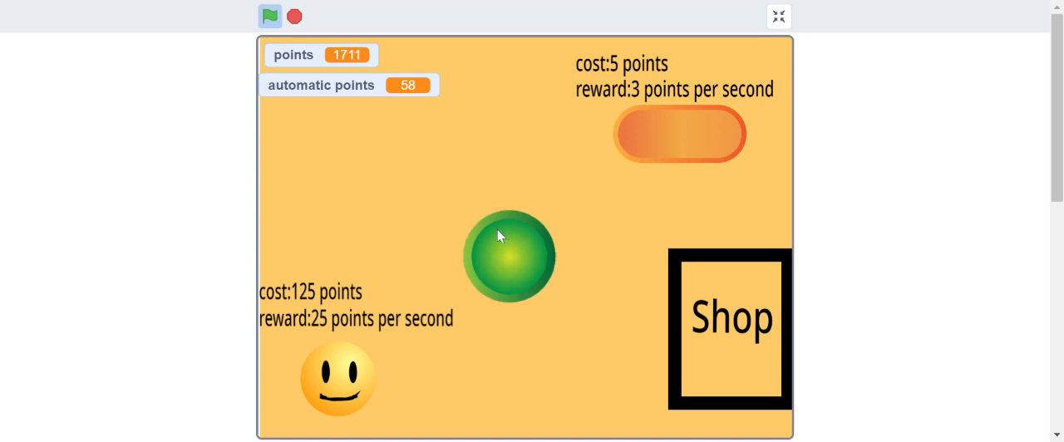
left_click(505, 256)
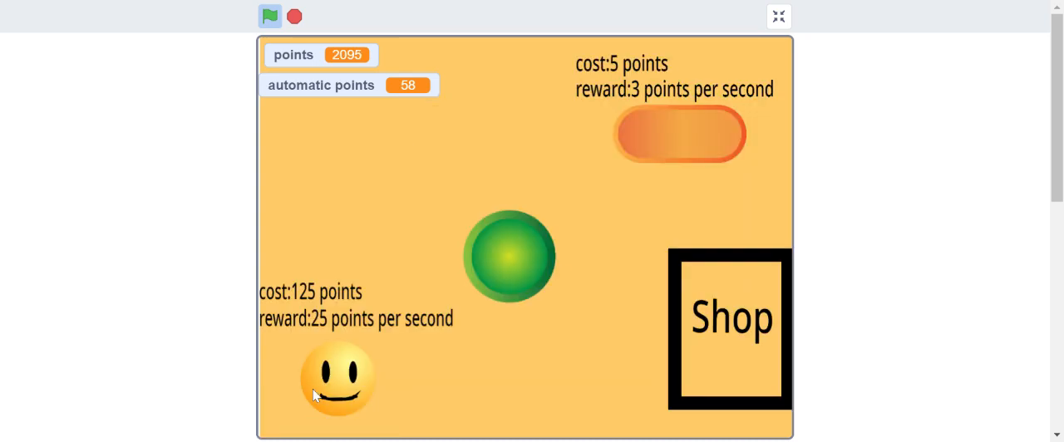
left_click(778, 14)
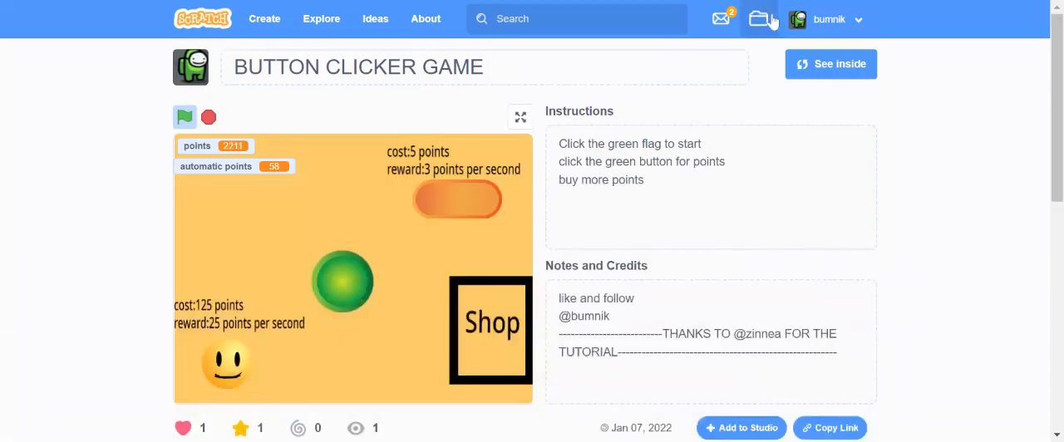